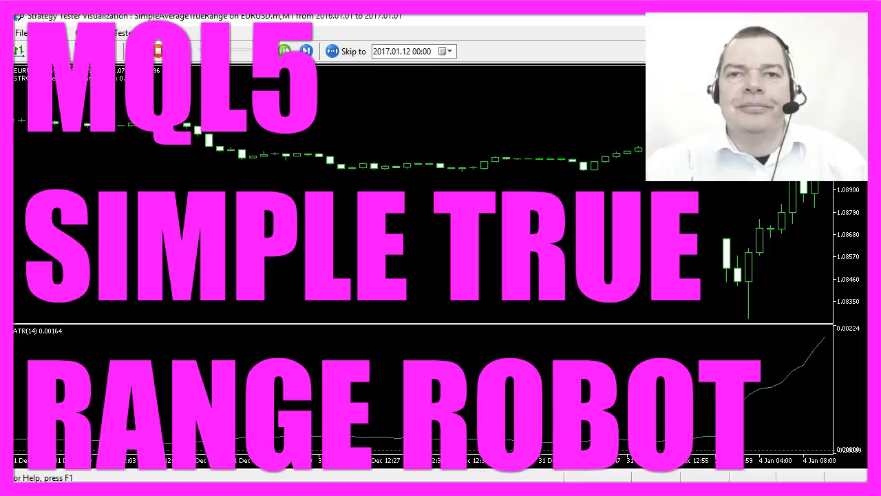
mouse_move(93, 237)
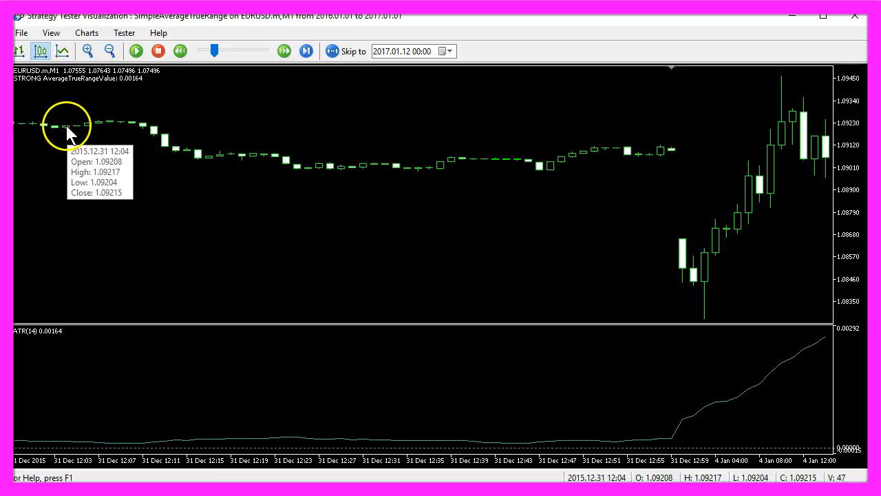
mouse_move(585, 159)
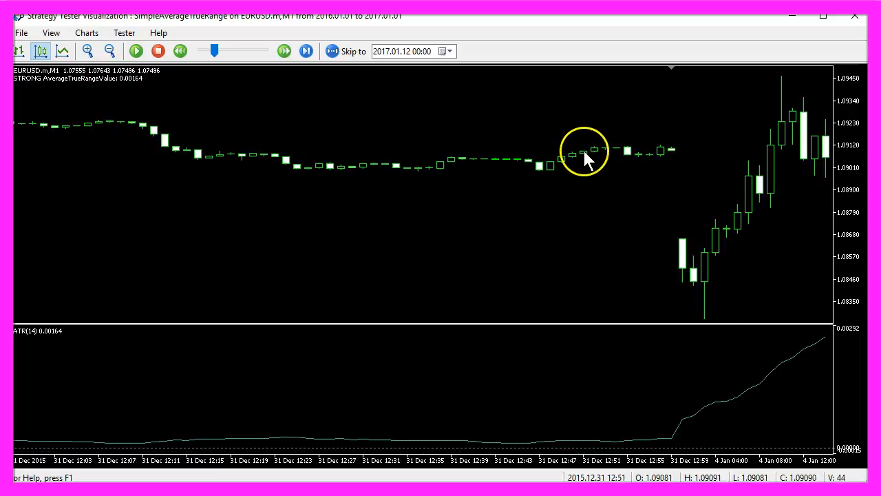
mouse_move(674, 153)
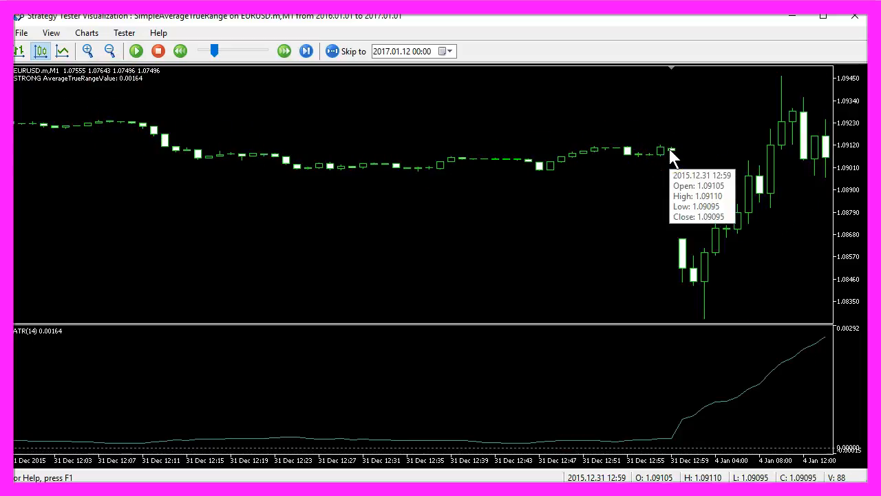
mouse_move(17, 443)
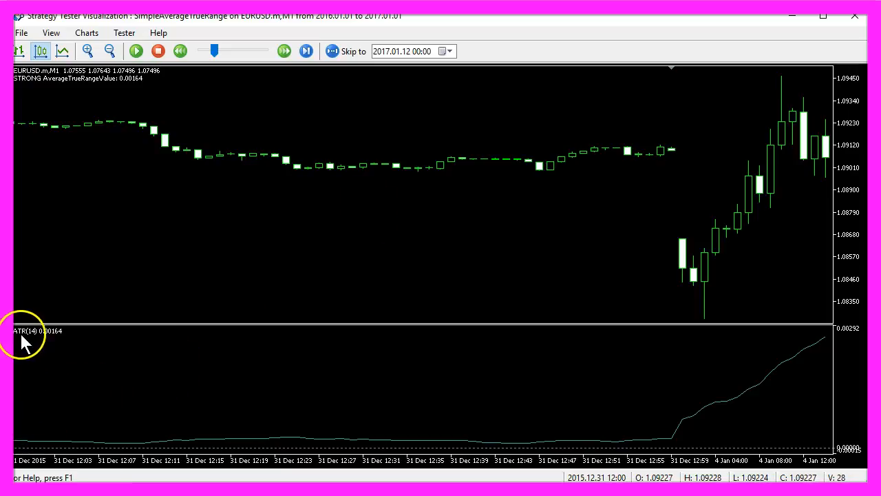
mouse_move(56, 388)
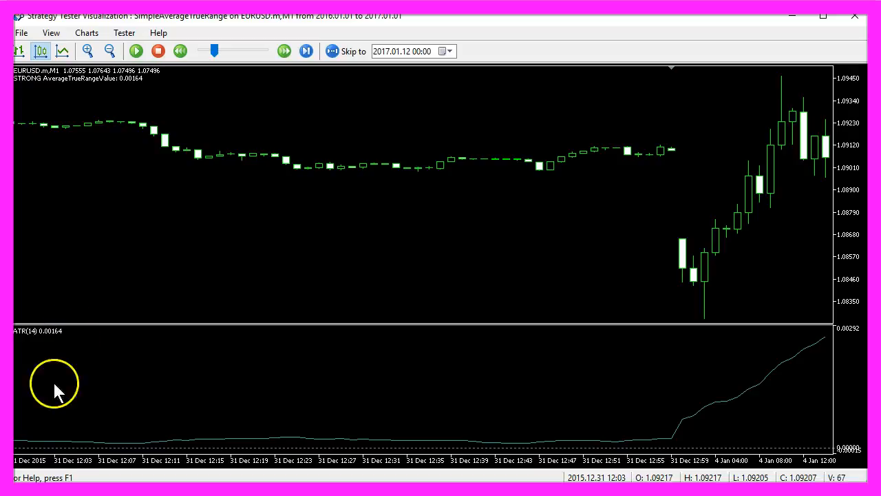
mouse_move(399, 438)
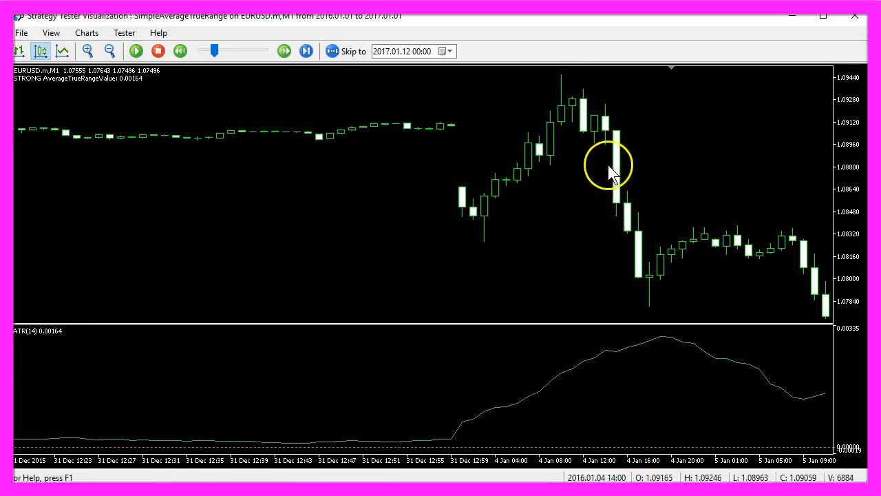
mouse_move(507, 406)
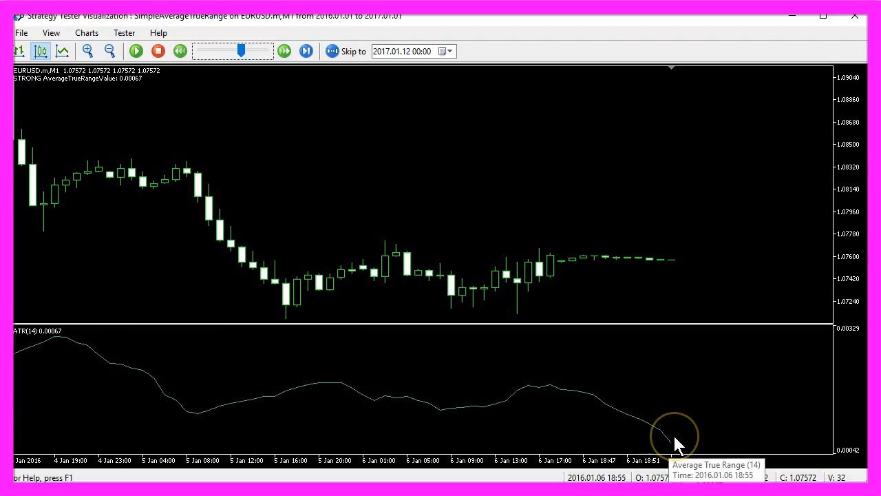
mouse_move(713, 337)
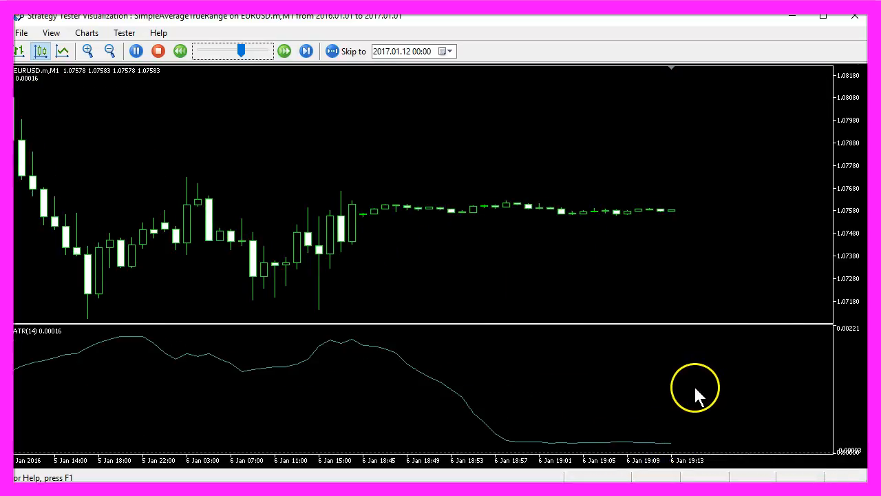
mouse_move(388, 130)
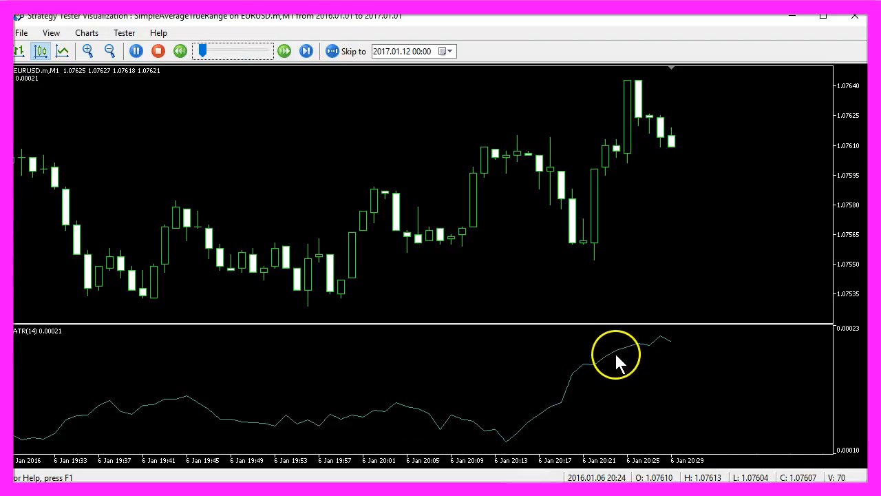
mouse_move(664, 344)
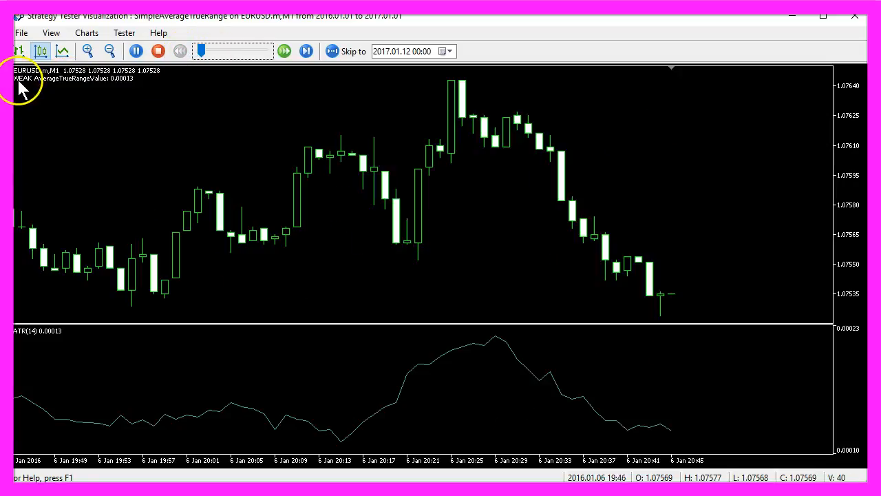
mouse_move(113, 86)
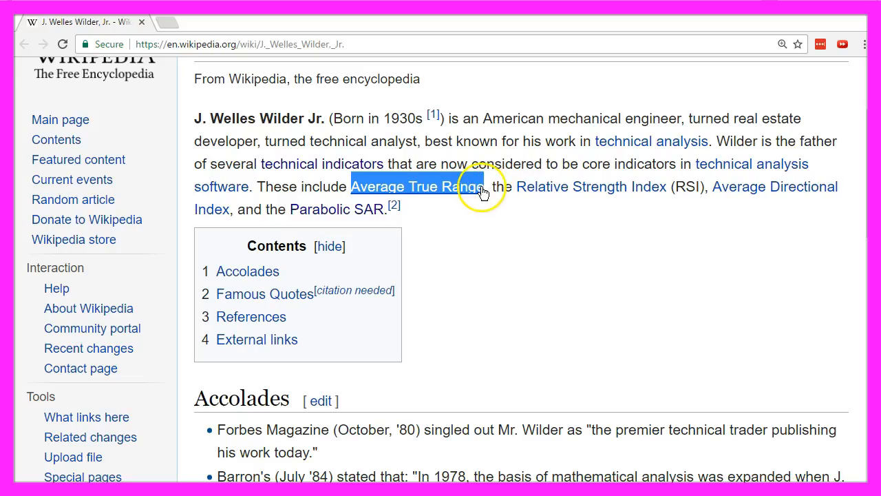
mouse_move(482, 187)
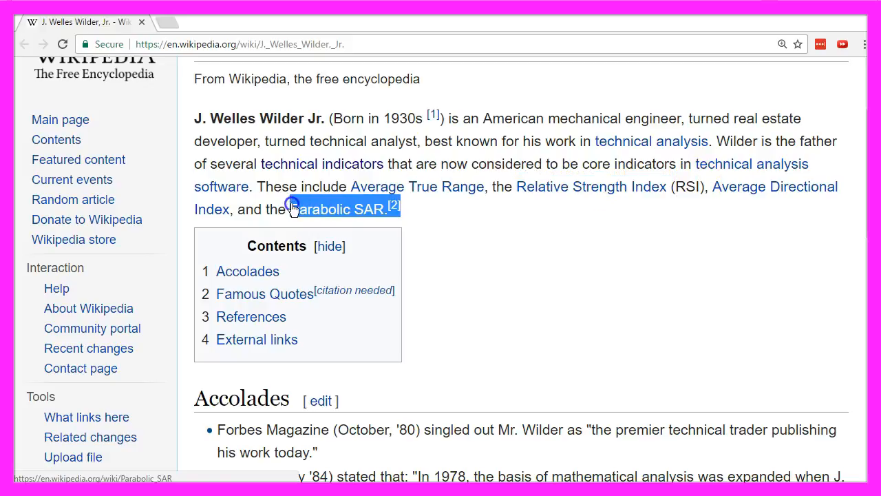
mouse_move(591, 186)
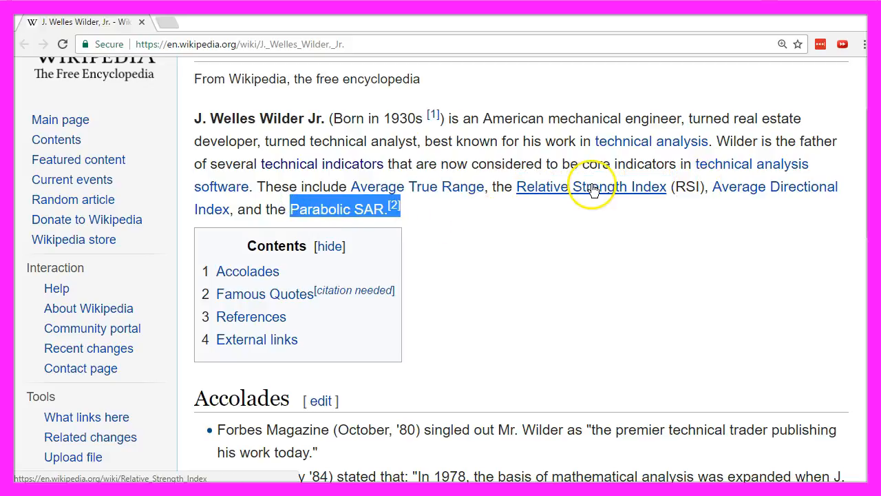
mouse_move(575, 191)
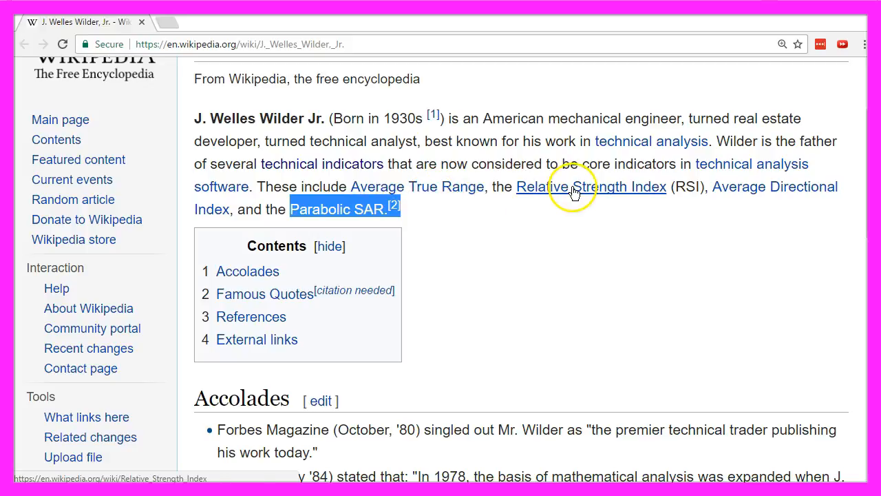
Step: Follow the Average True Range link and highlight the ATR abbreviation in the article
left_click(415, 186)
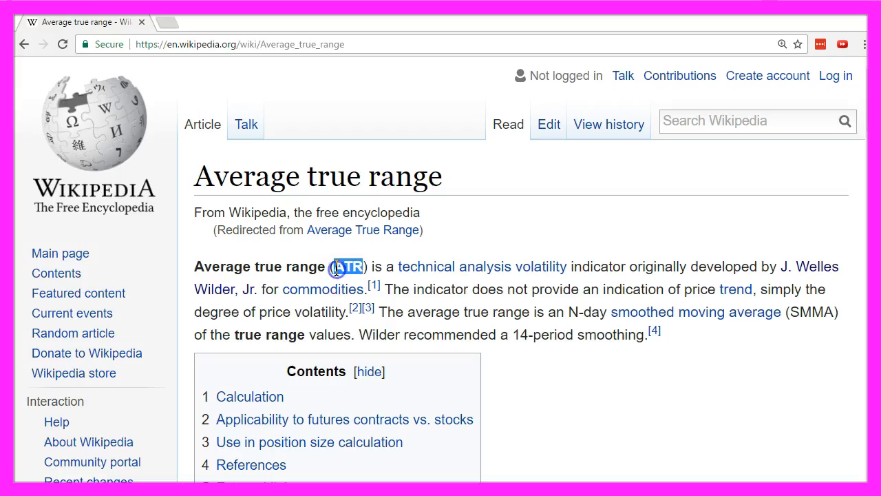
left_click_drag(398, 267, 624, 267)
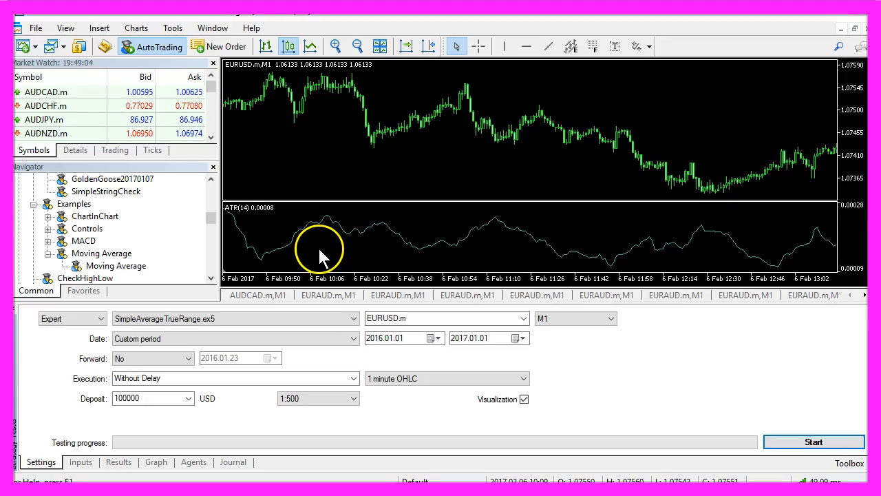
mouse_move(105, 47)
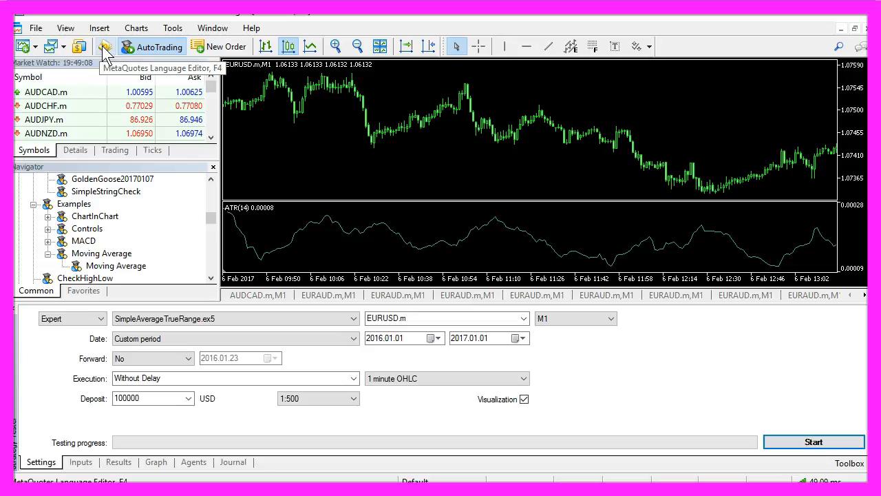
Step: Start an Expert Advisor template named SimpleAverageTrueRange and advance to the tester event handlers page
left_click(105, 46)
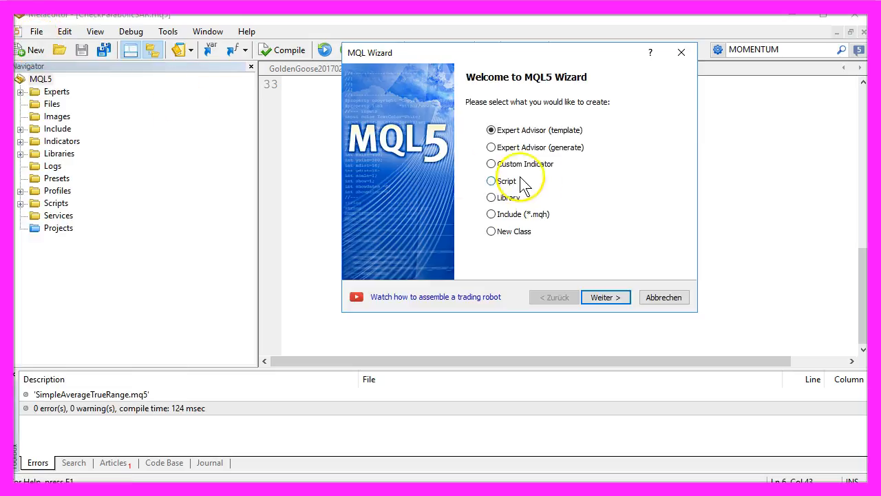
mouse_move(603, 153)
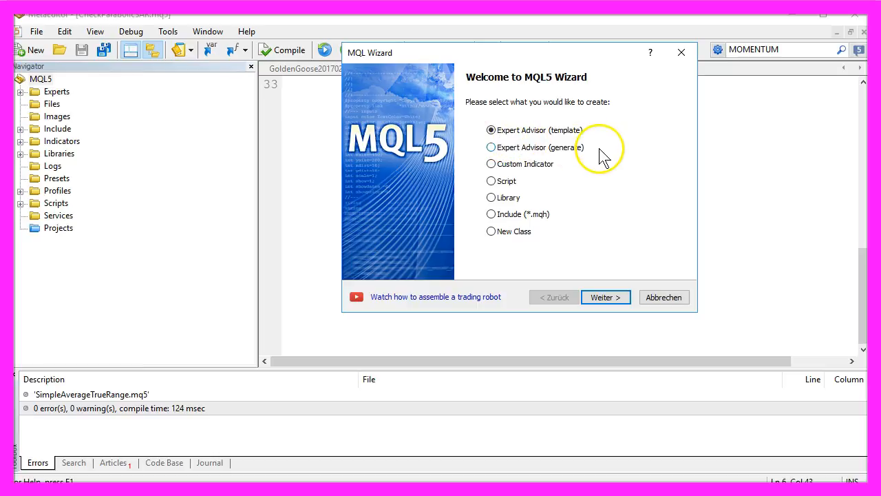
left_click(605, 297)
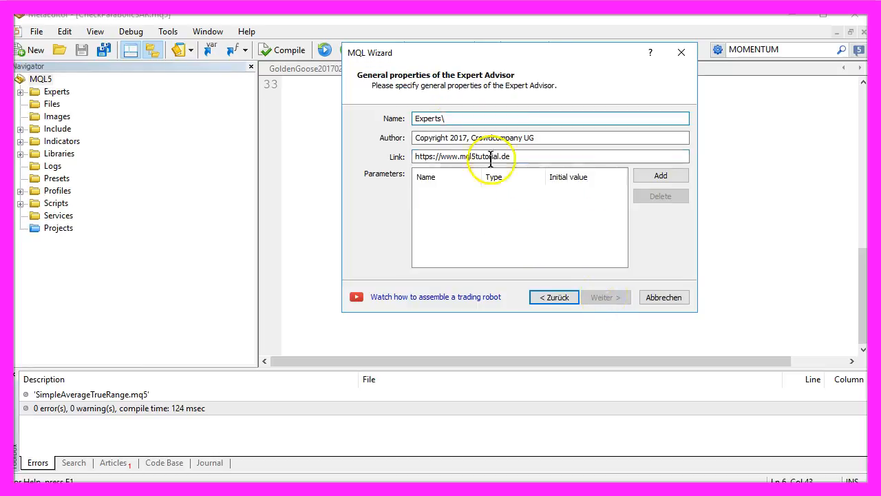
type("SimpleAverageTrueRange")
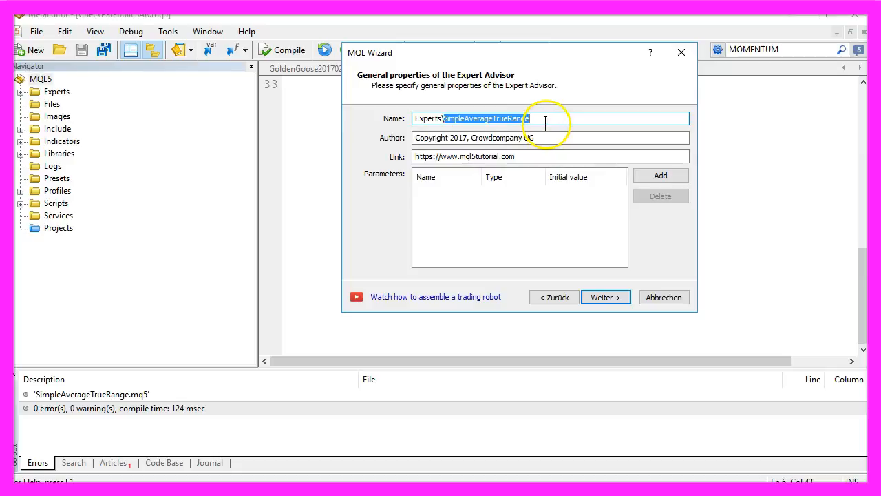
mouse_move(604, 297)
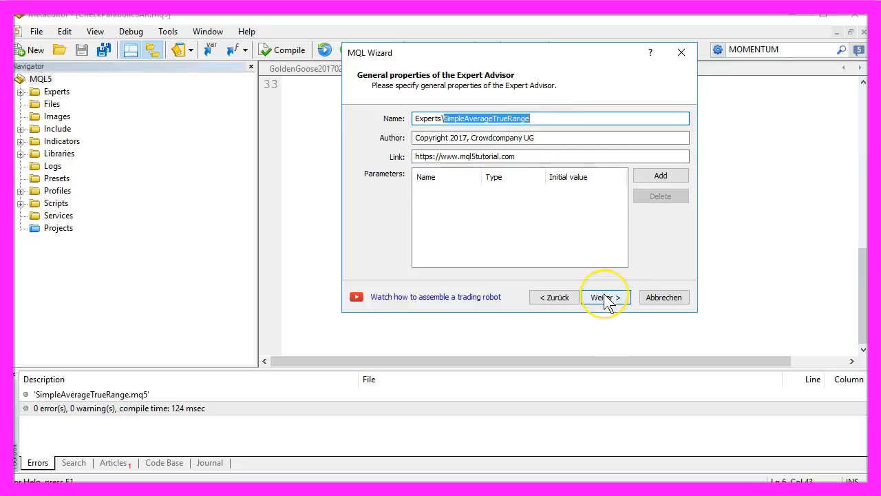
left_click(605, 298)
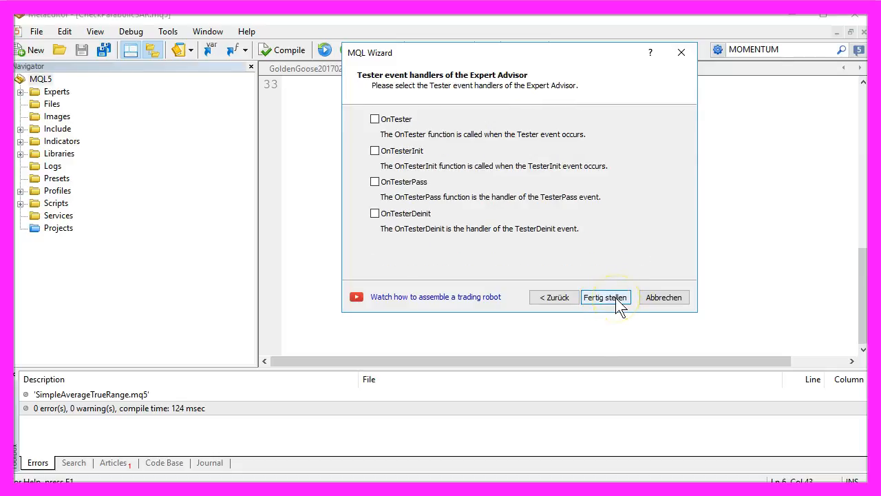
Step: Finish the wizard, clear the template and write the AverageTrueRangeValue EA properties comment
left_click(606, 297)
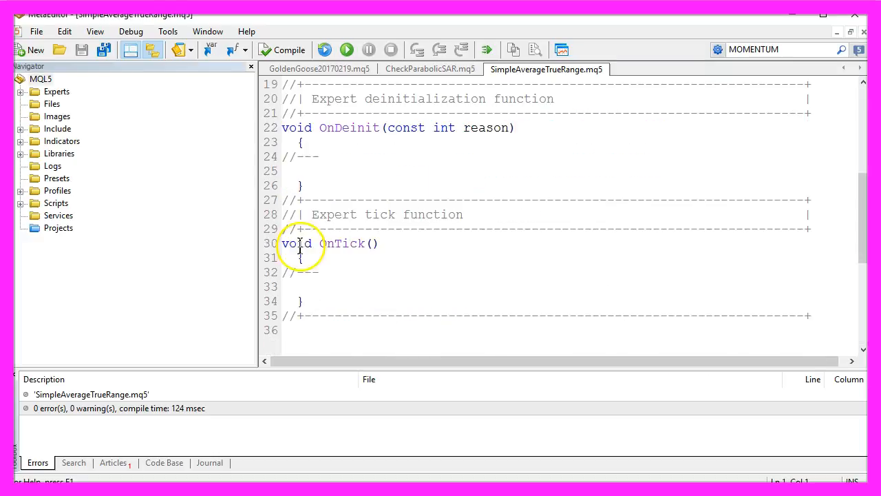
key("ctrl+a")
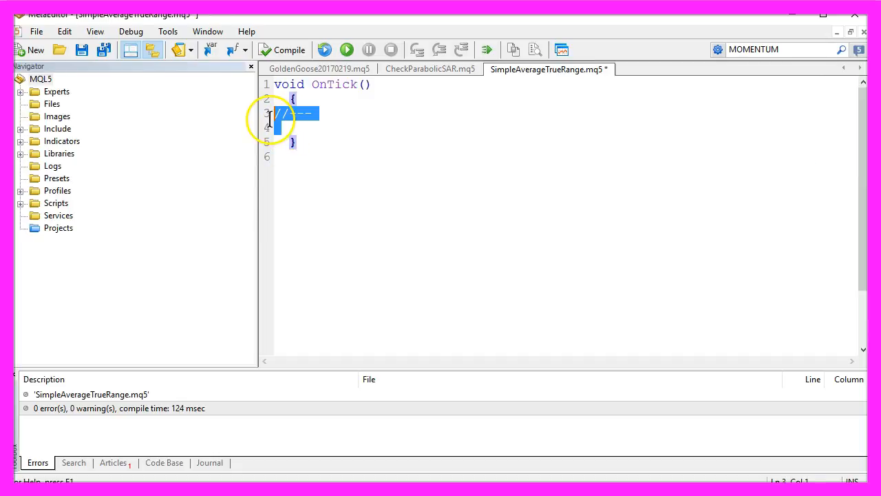
key("Delete")
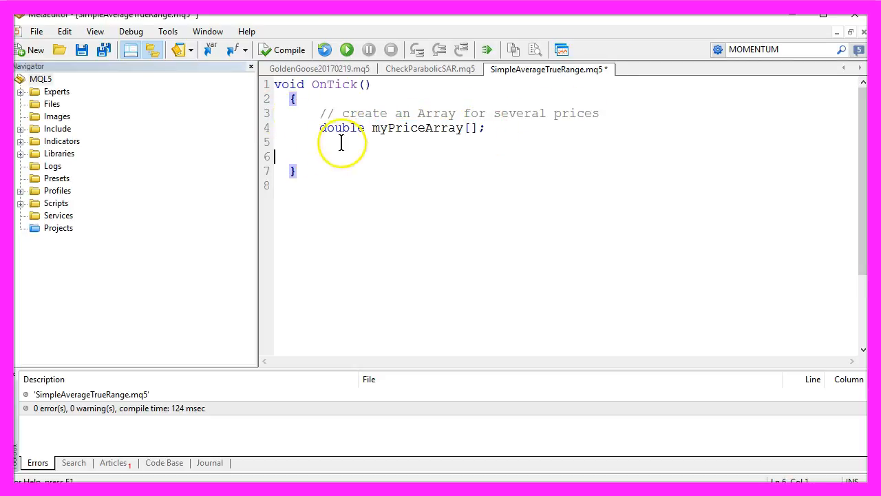
type("// define the properties of the AverageTrueRangeValue EA")
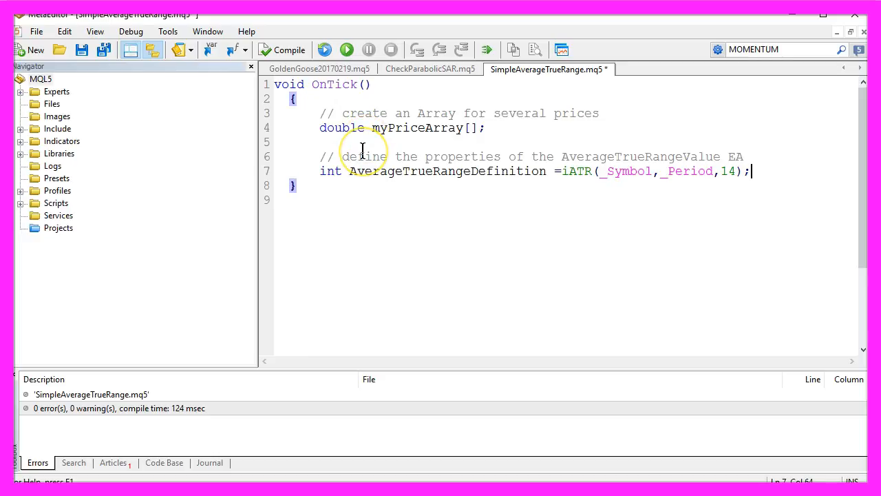
Step: Review the iATR(_Symbol,_Period,14) handle and the ArraySetAsSeries sorted price array lines
double_click(577, 170)
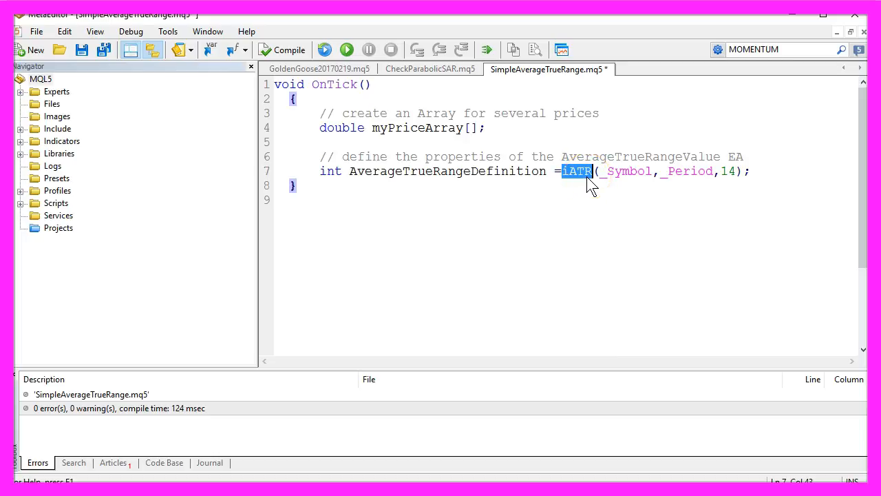
double_click(626, 171)
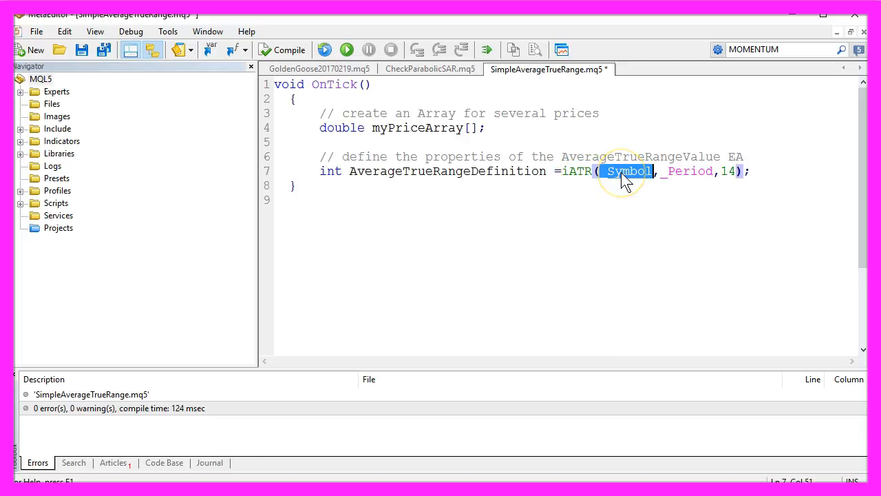
double_click(688, 171)
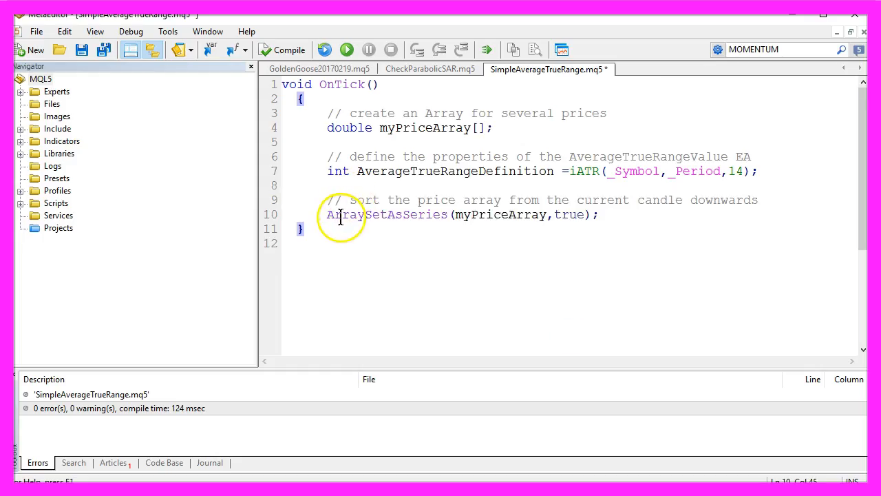
double_click(386, 214)
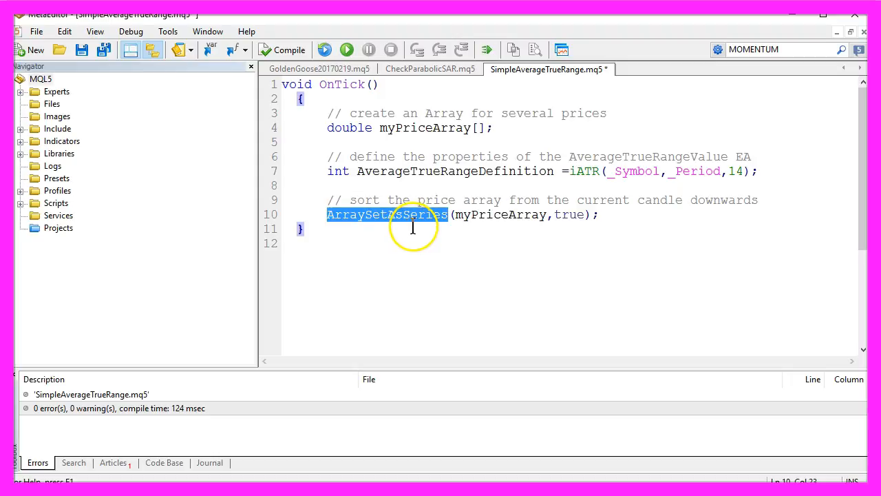
double_click(498, 215)
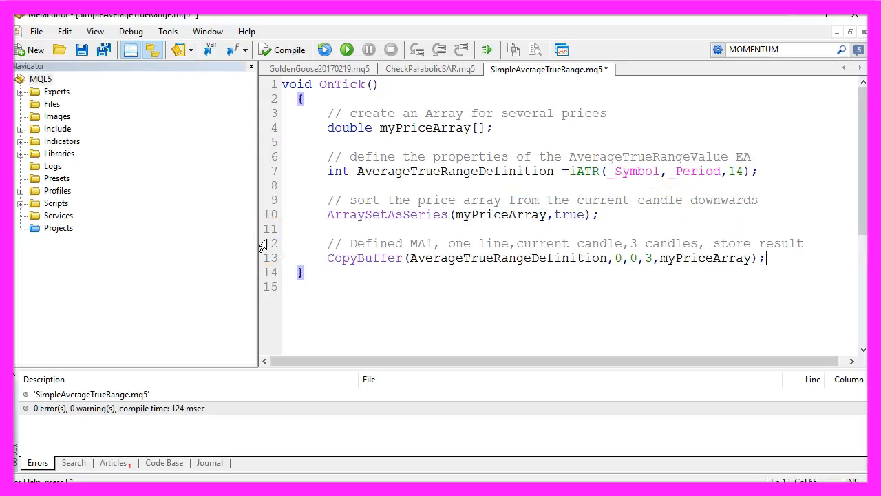
Step: Review the CopyBuffer line filling myPriceArray with three values from the current candle
double_click(363, 257)
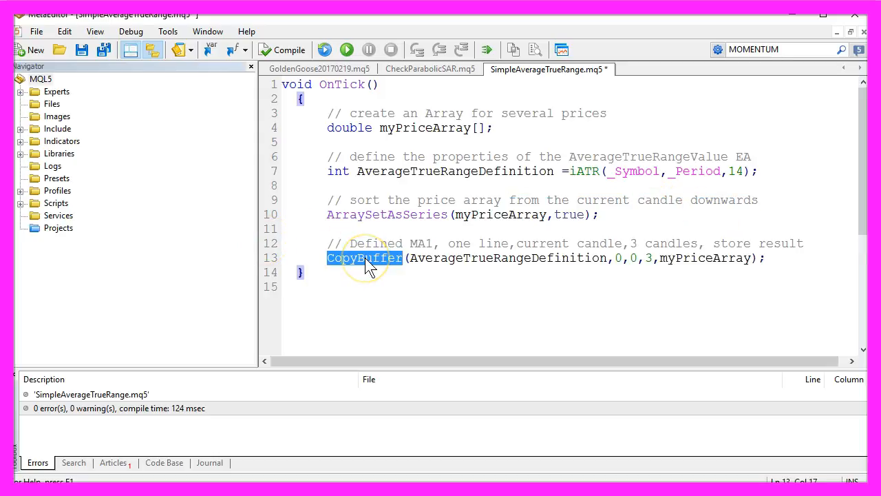
double_click(705, 258)
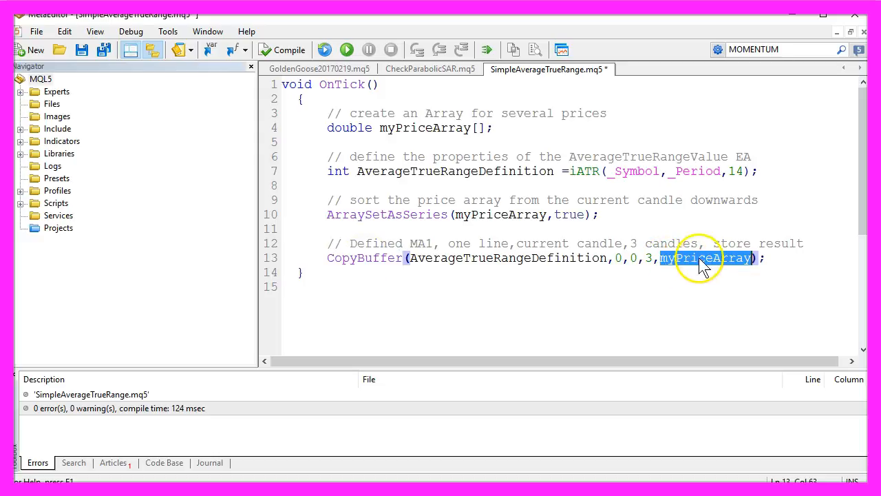
double_click(507, 257)
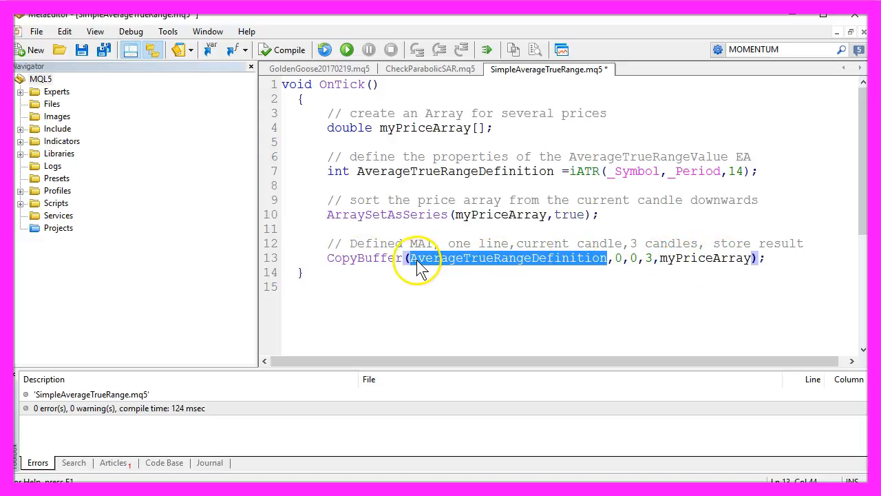
double_click(456, 170)
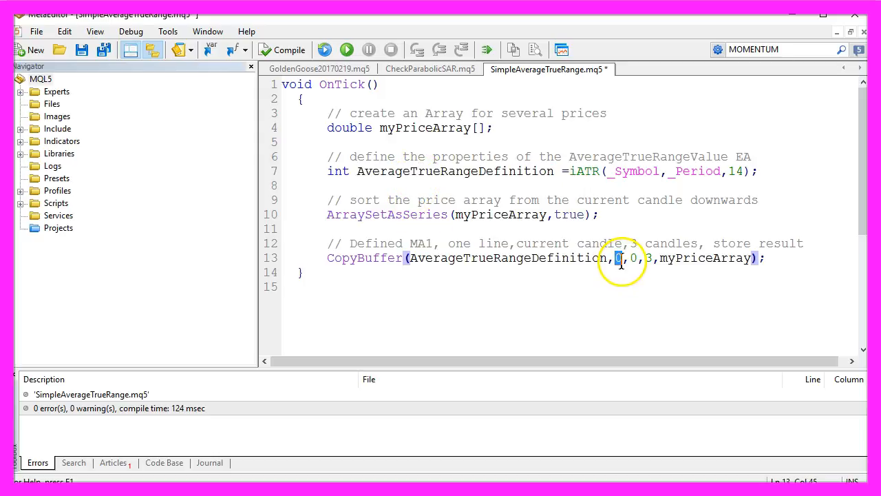
double_click(459, 243)
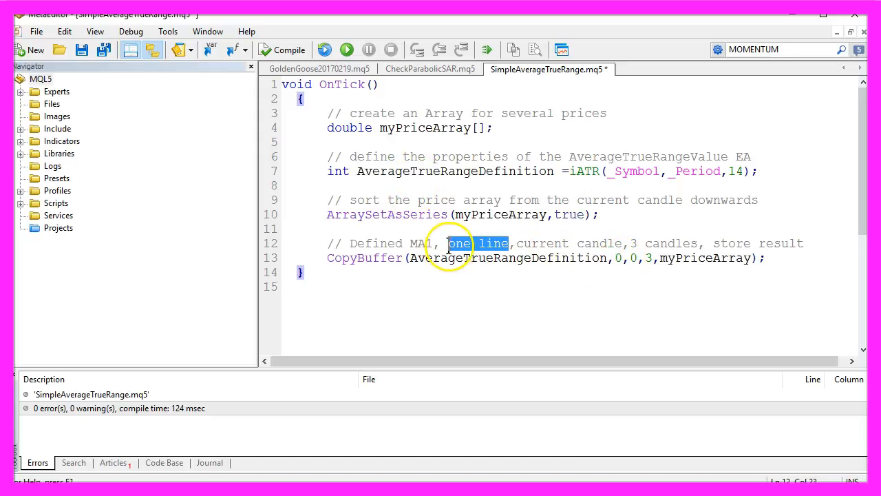
double_click(595, 242)
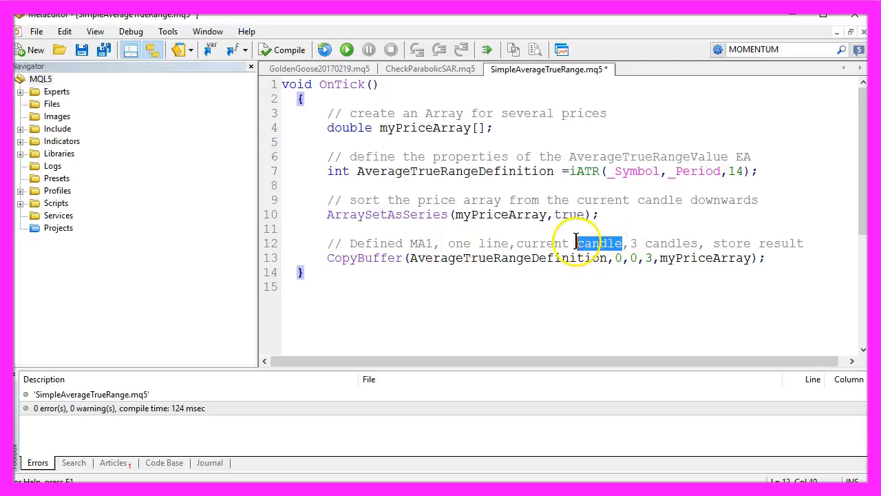
double_click(671, 243)
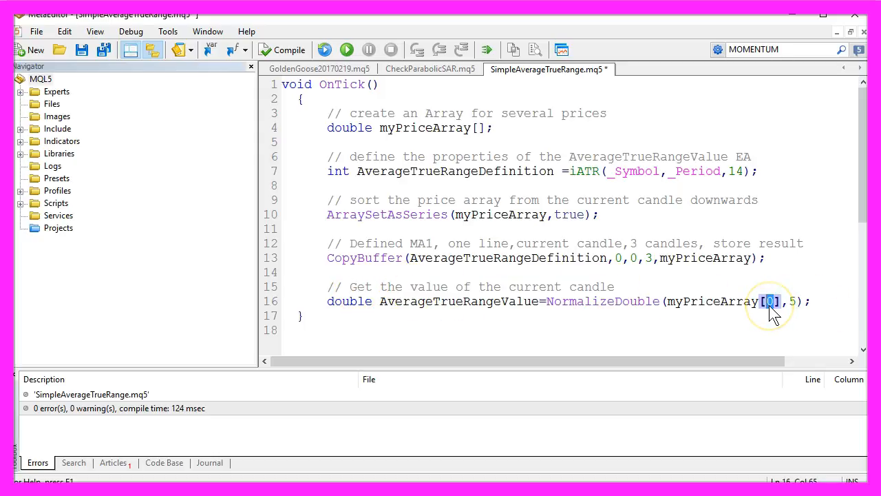
Step: Store AverageTrueRangeValue with NormalizeDouble rounded to 5 digits
double_click(457, 300)
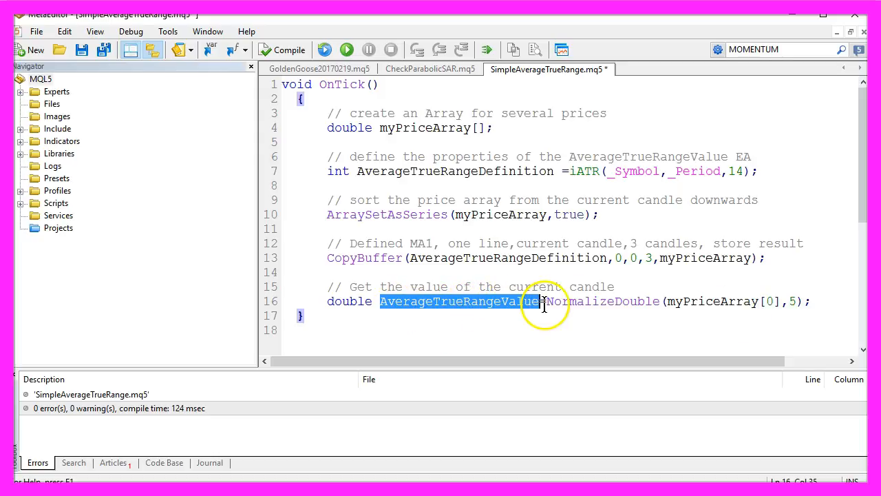
double_click(604, 300)
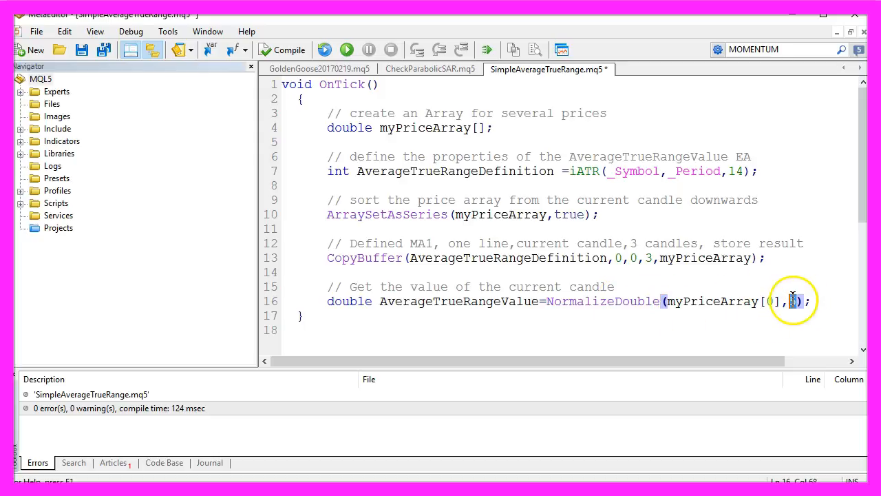
type("5")
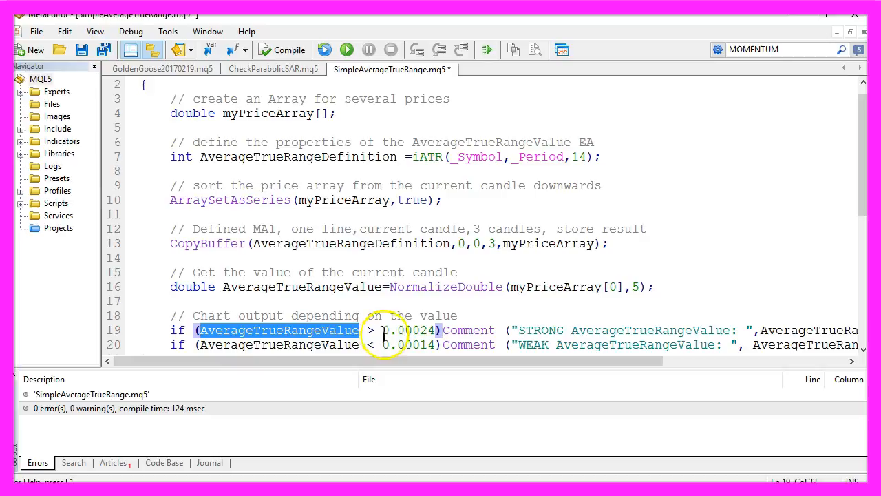
Step: Add a branch commenting the plain AverageTrueRangeValue when it lies between 0.00014 and 0.00024
double_click(410, 330)
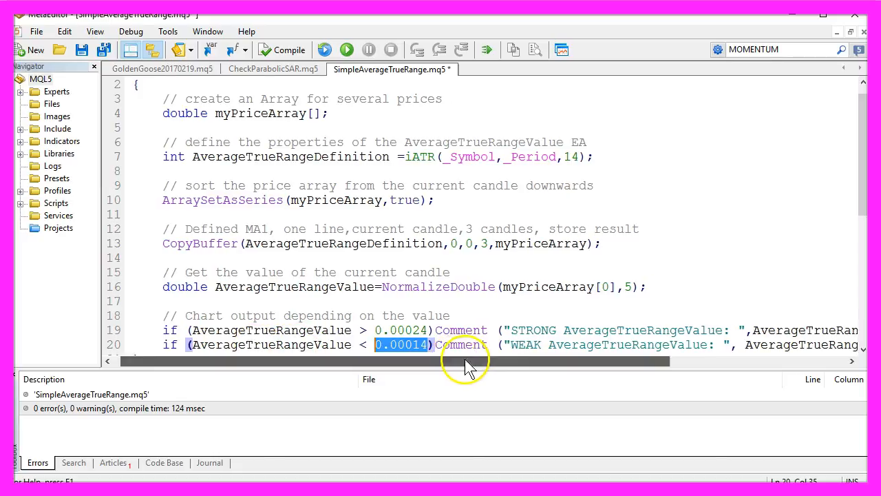
scroll("right", 3)
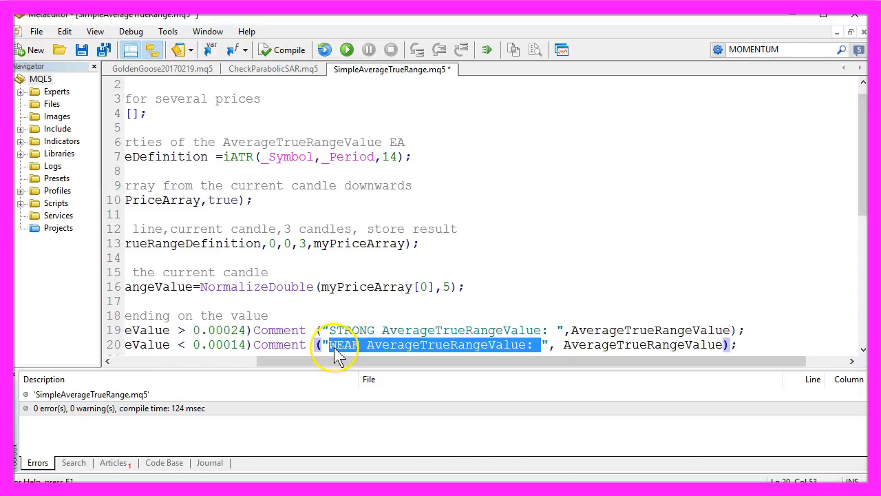
mouse_move(471, 352)
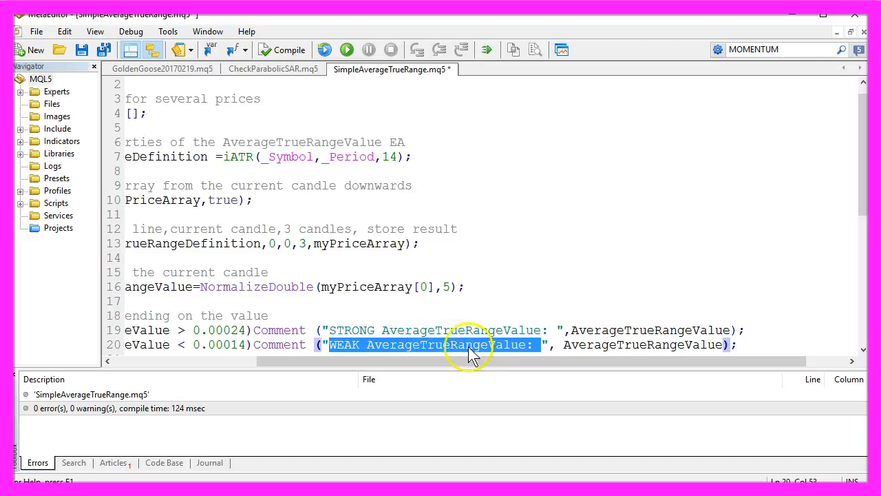
double_click(644, 345)
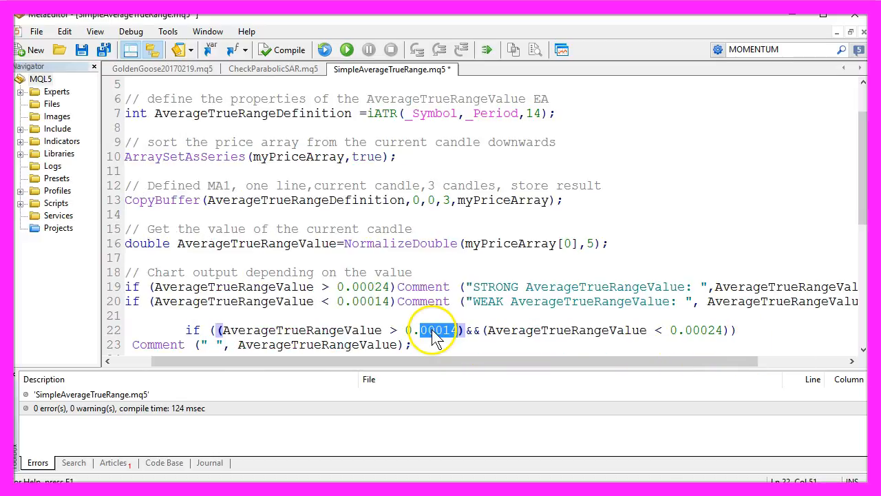
double_click(702, 331)
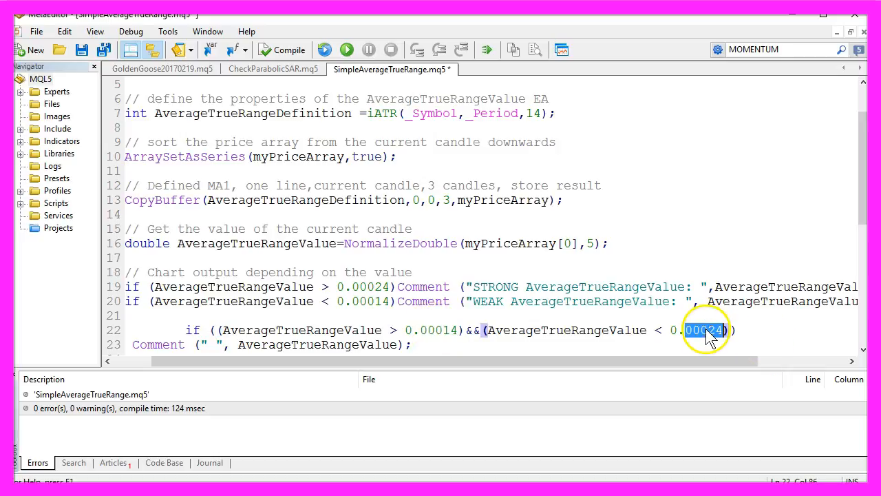
left_click(201, 345)
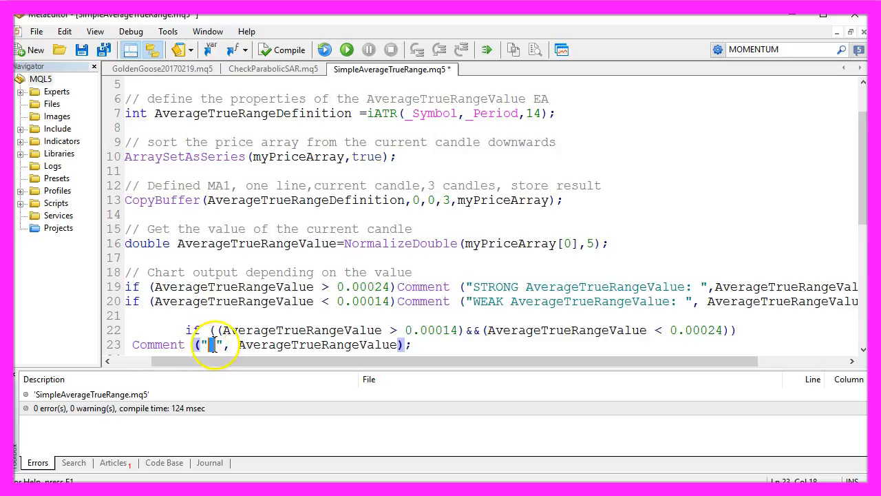
double_click(318, 344)
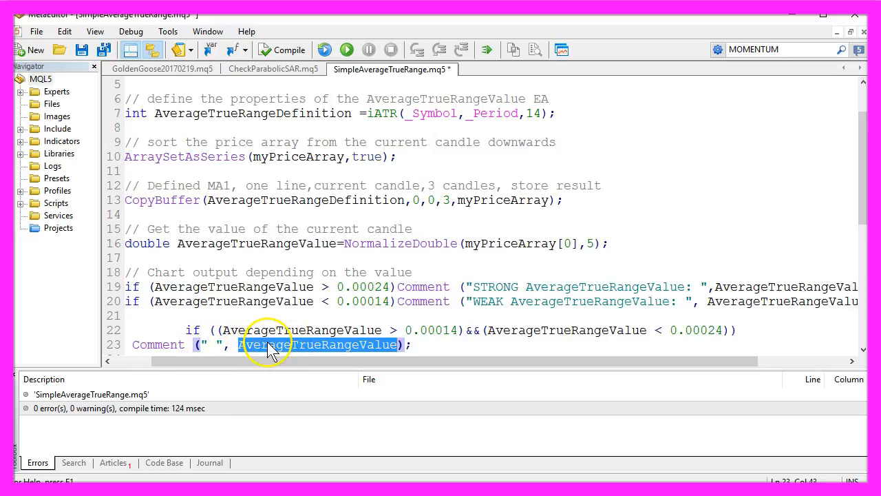
mouse_move(278, 358)
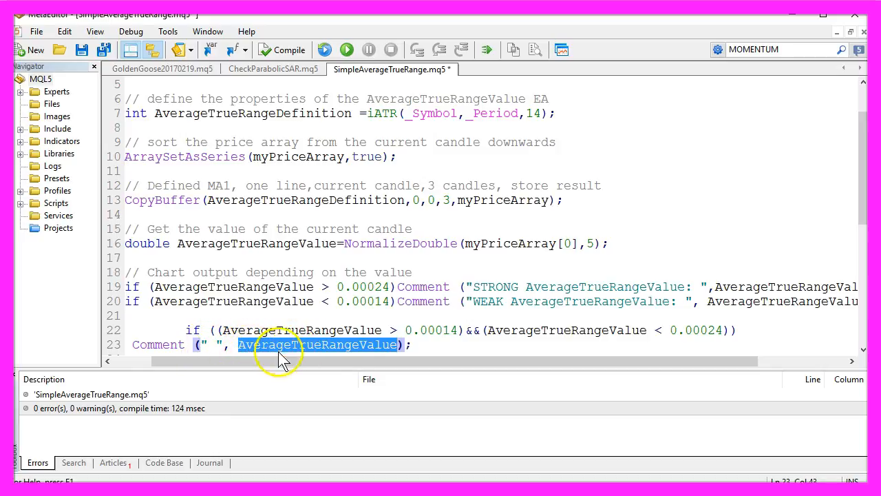
mouse_move(289, 50)
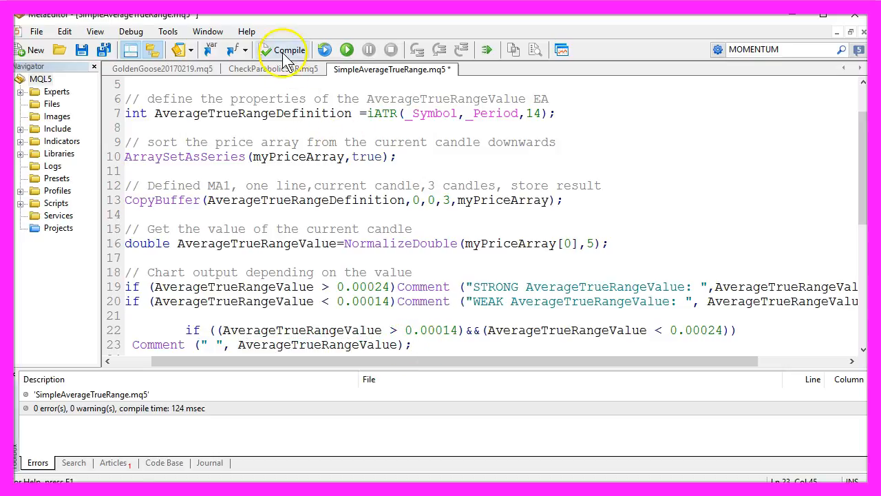
Step: Compile SimpleAverageTrueRange with 0 errors and 0 warnings
left_click(283, 49)
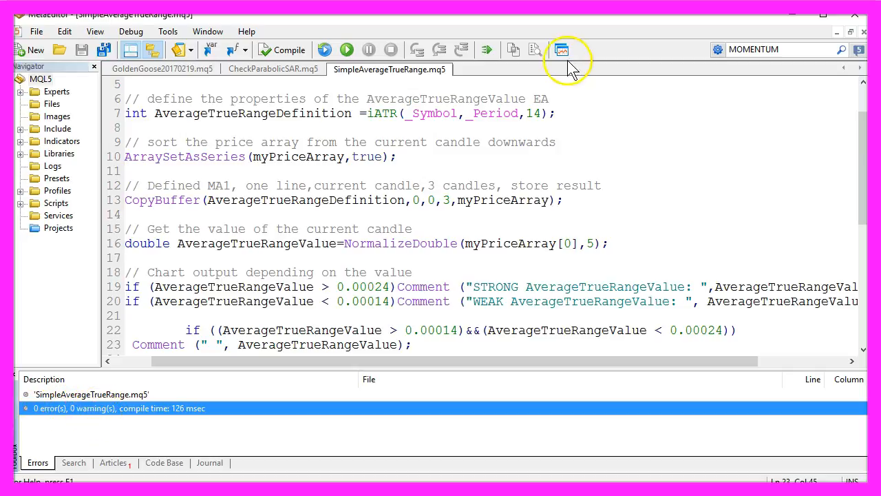
mouse_move(561, 50)
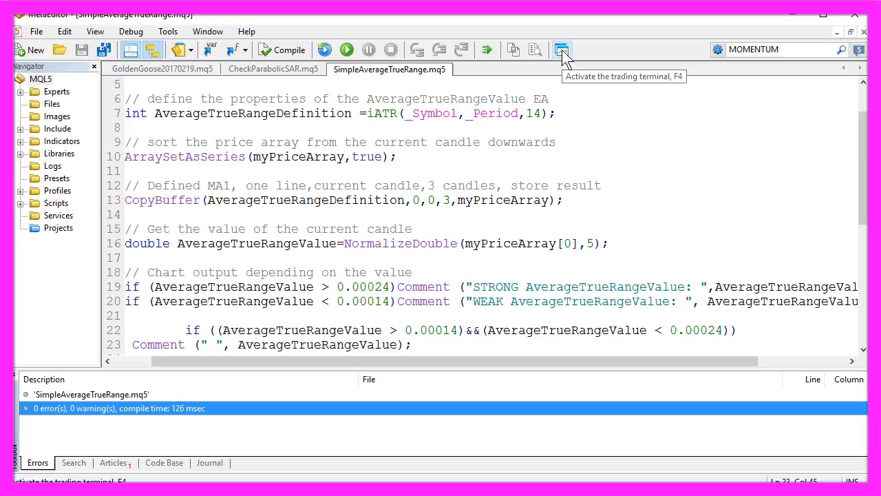
Step: Show the Strategy Tester in the terminal, set to SimpleAverageTrueRange.ex5 on EURUSD M1 with visualization
left_click(561, 50)
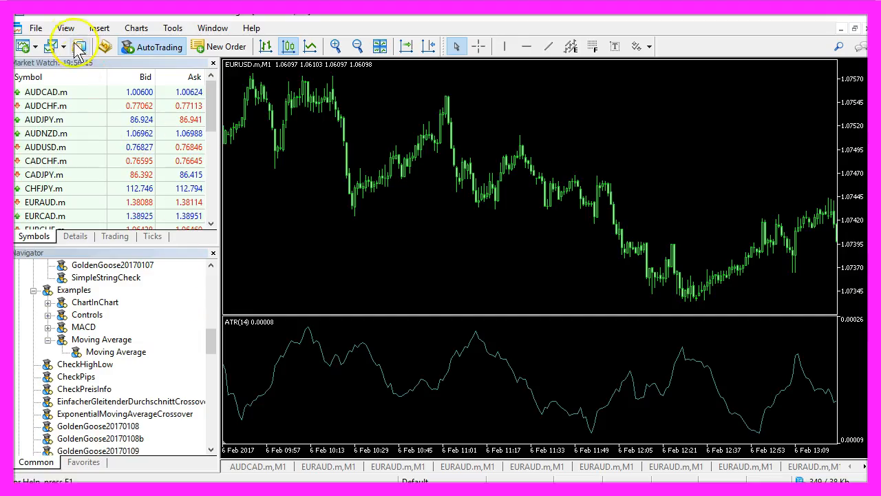
left_click(66, 27)
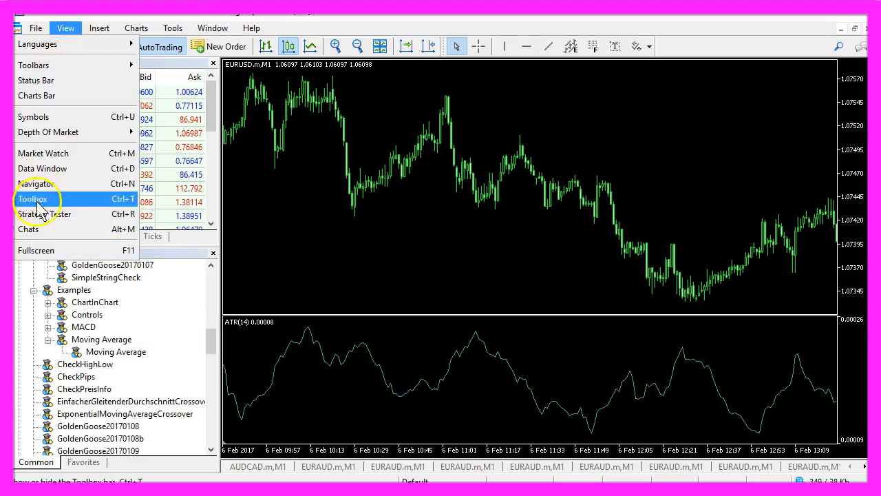
mouse_move(44, 214)
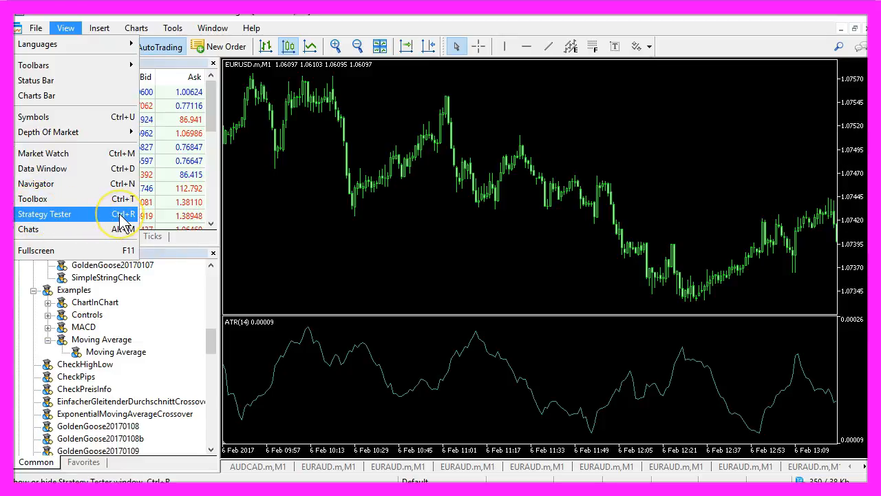
left_click(44, 213)
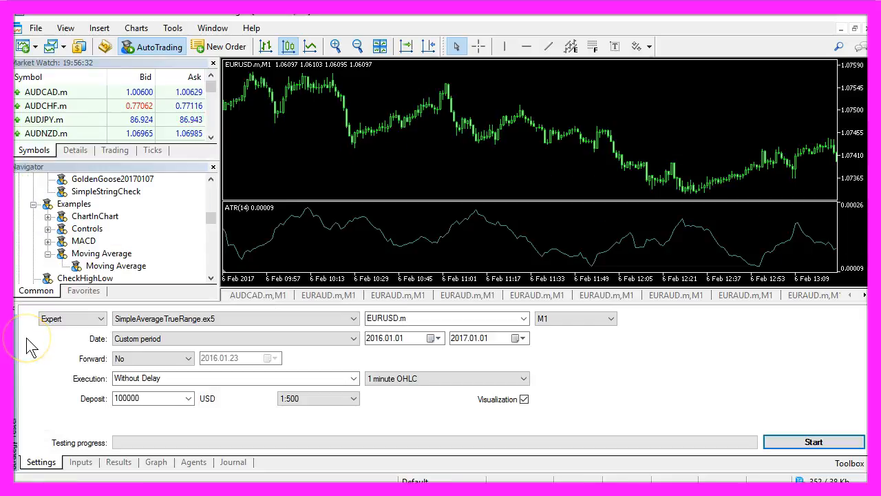
mouse_move(66, 318)
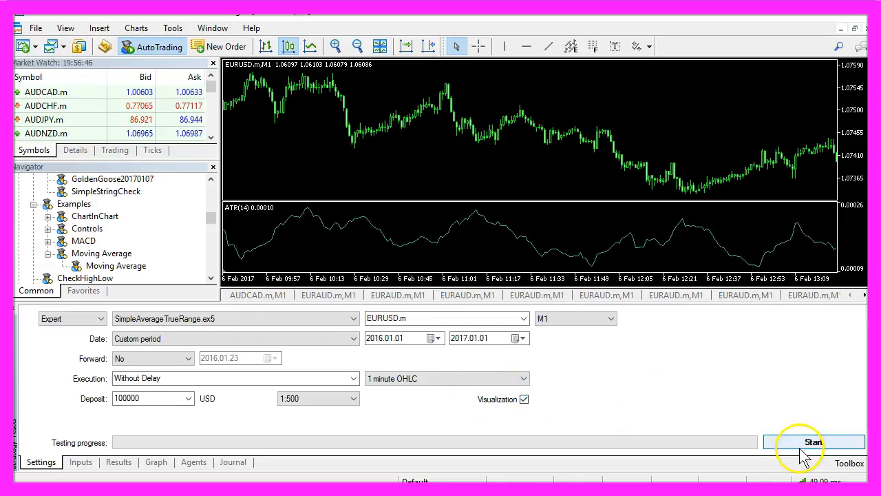
Step: Run the visual backtest, pausing and resuming as the comment shifts from STRONG to the plain ATR value
left_click(814, 440)
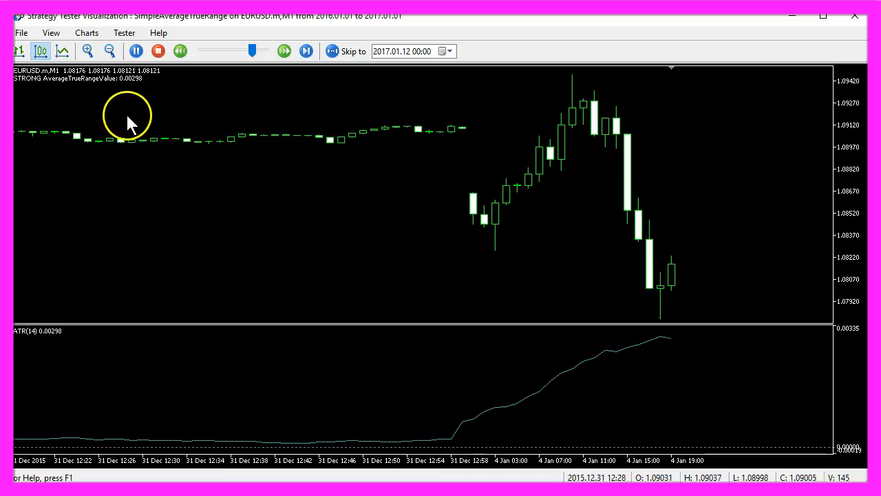
left_click(135, 50)
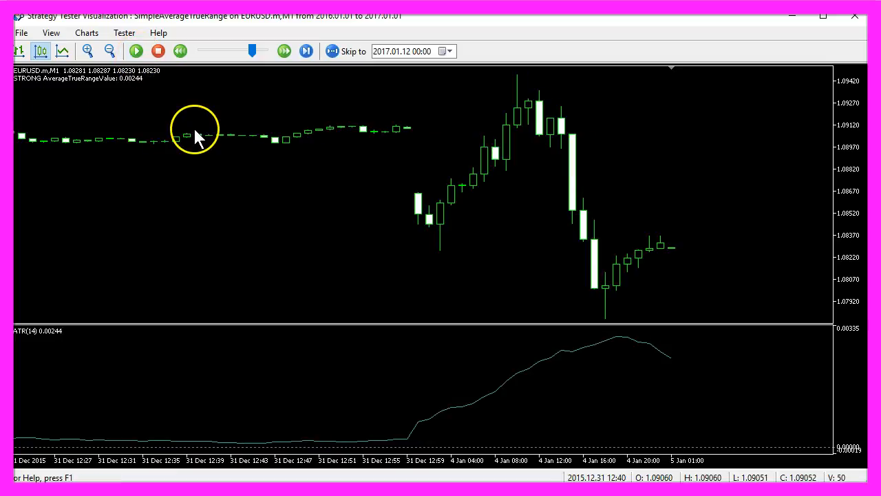
mouse_move(48, 337)
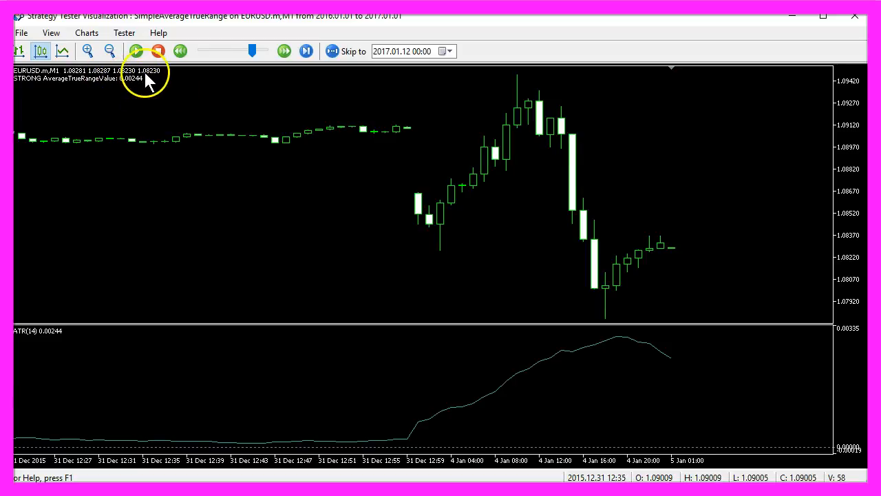
left_click(135, 51)
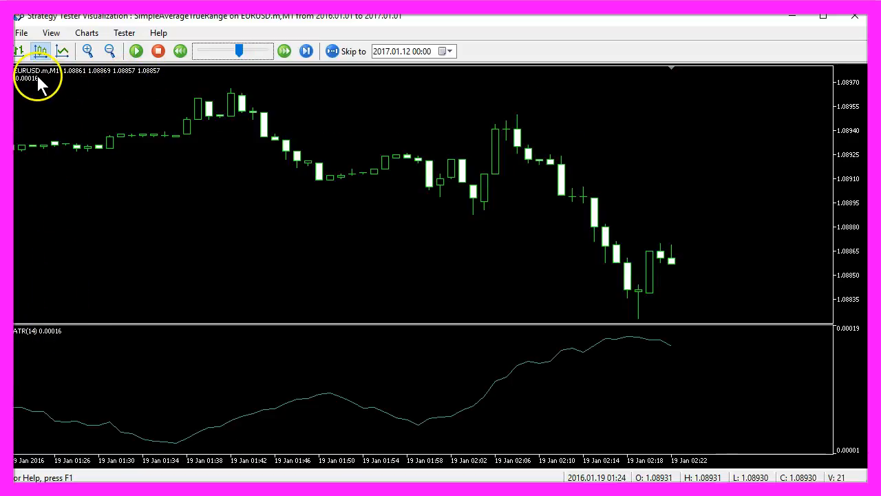
left_click(135, 51)
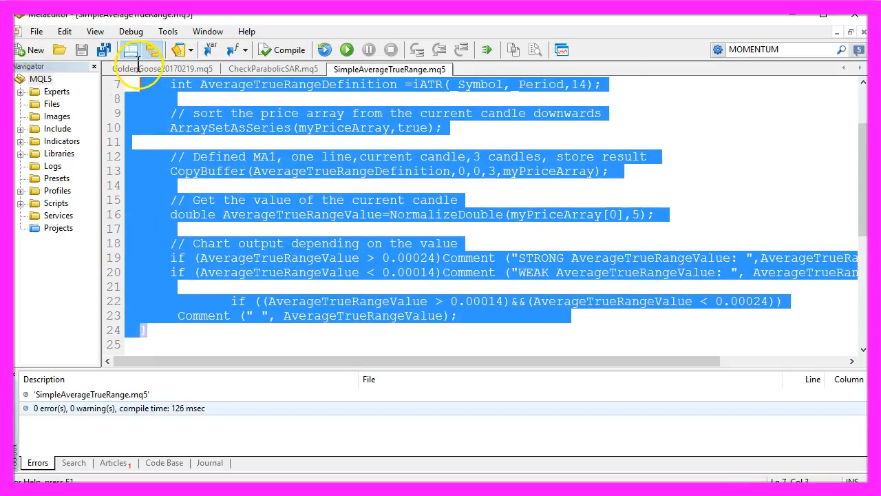
Step: Scroll the SimpleAverageTrueRange source back to its opening OnTick line
scroll("up", 3)
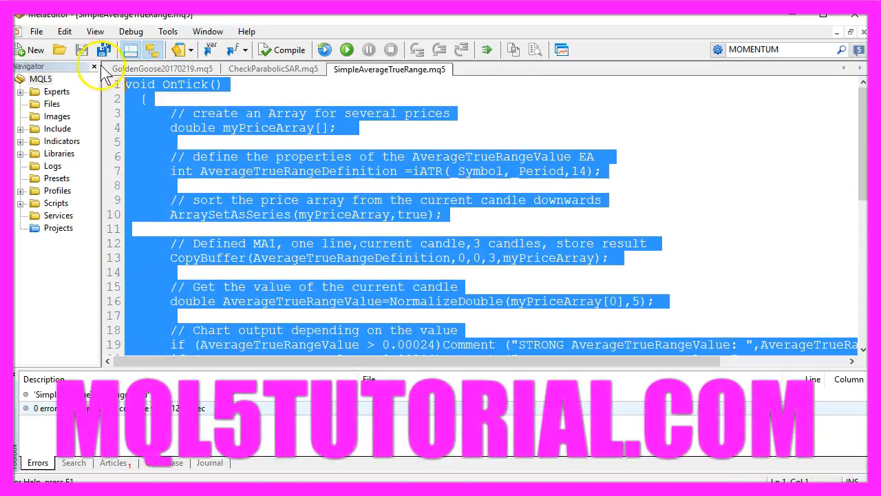